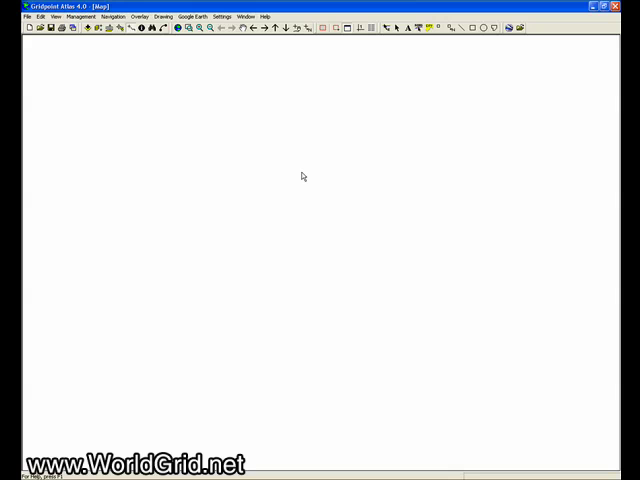
mouse_move(72, 58)
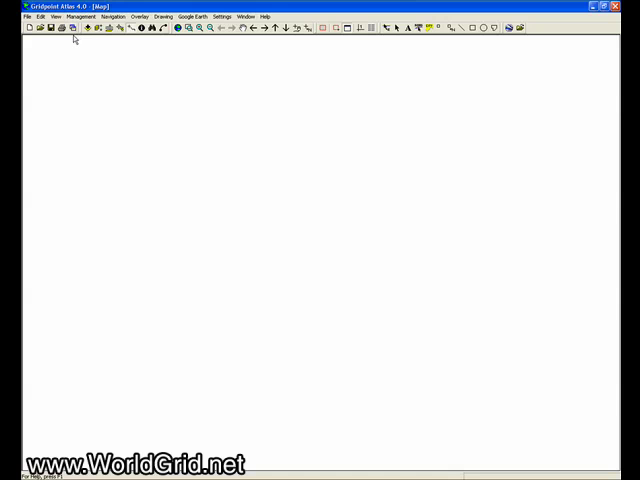
mouse_move(72, 28)
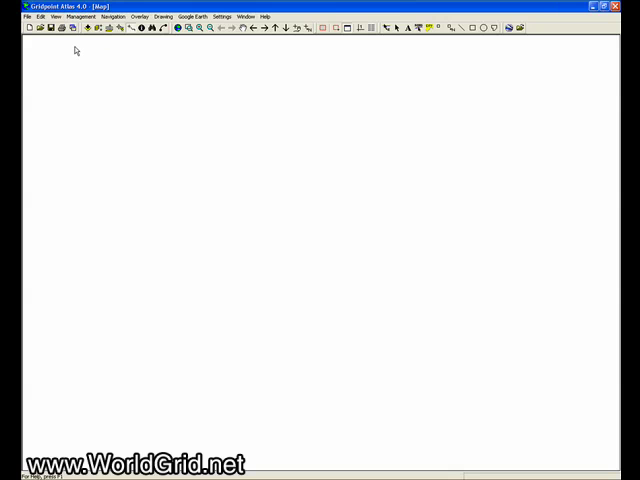
mouse_move(56, 48)
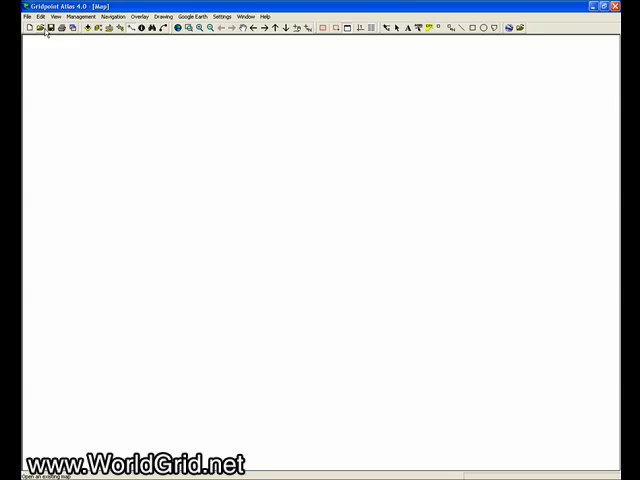
mouse_move(32, 28)
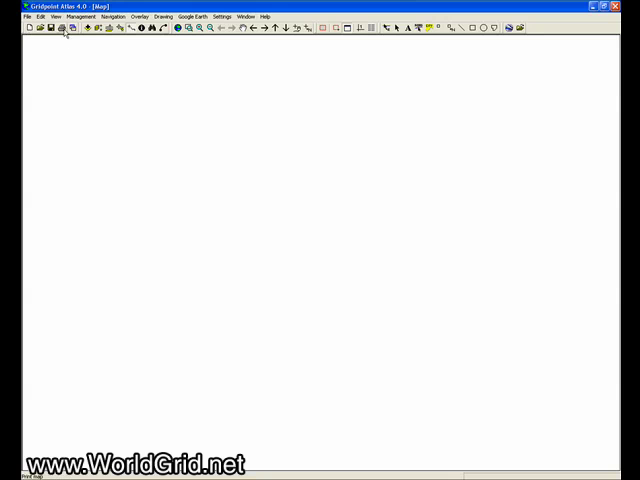
mouse_move(88, 28)
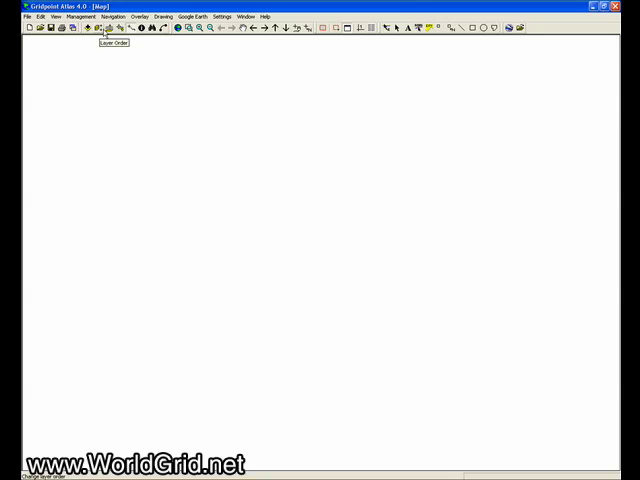
Load the States theme from the United States group via Theme Selection and Update
click(54, 16)
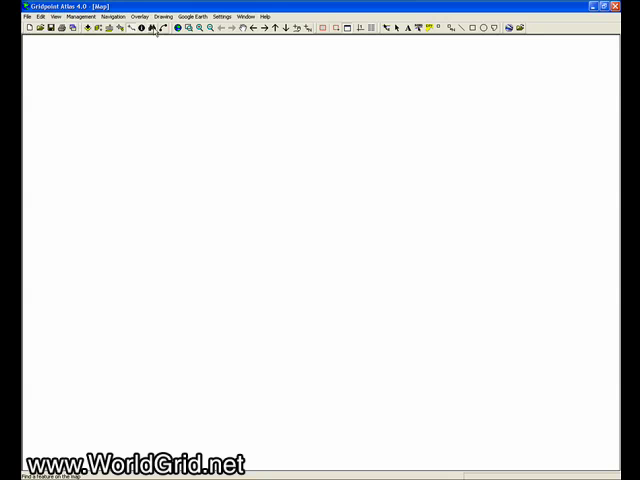
mouse_move(194, 28)
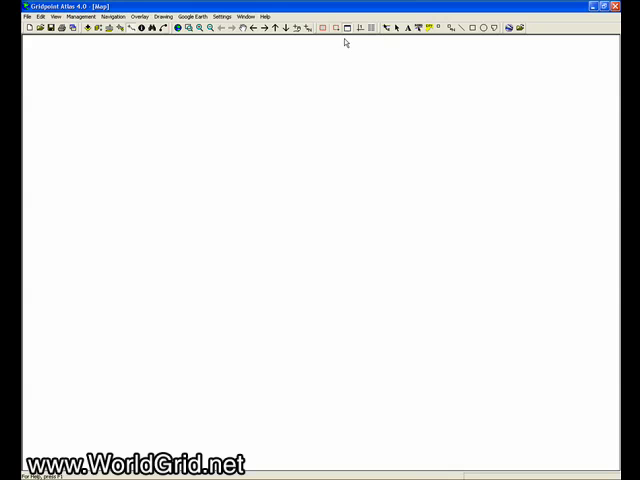
click(56, 16)
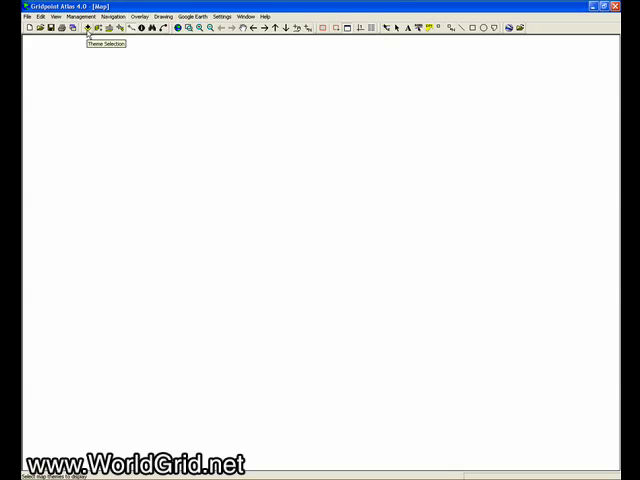
click(92, 28)
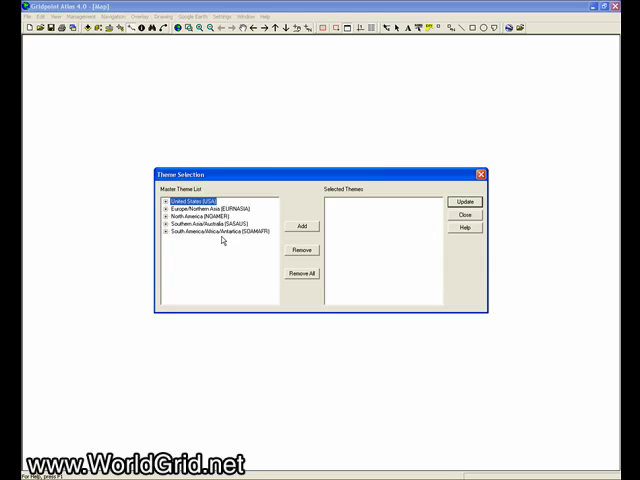
mouse_move(220, 248)
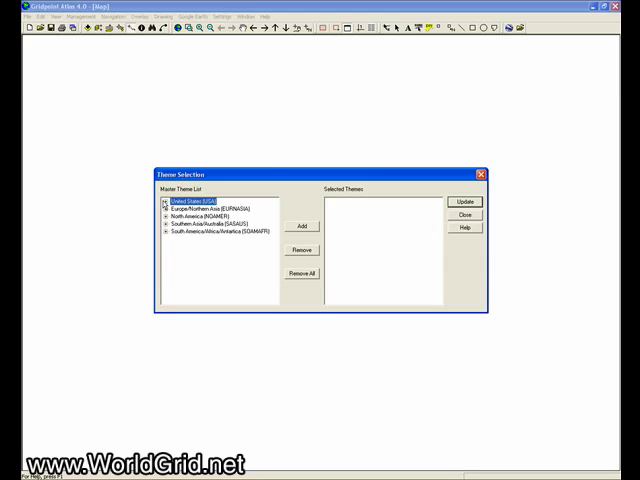
click(160, 204)
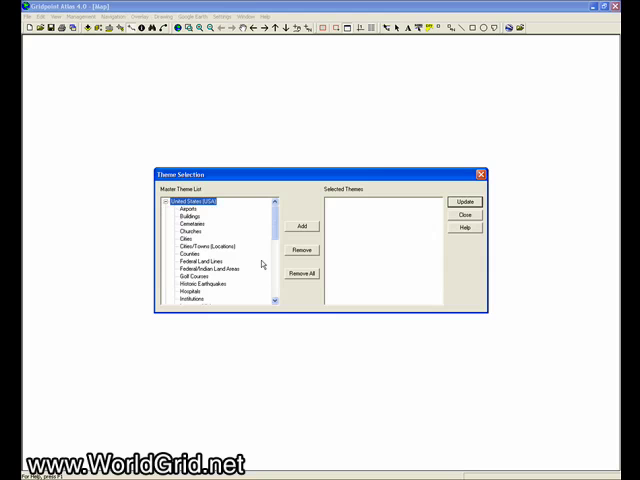
scroll(down, 3)
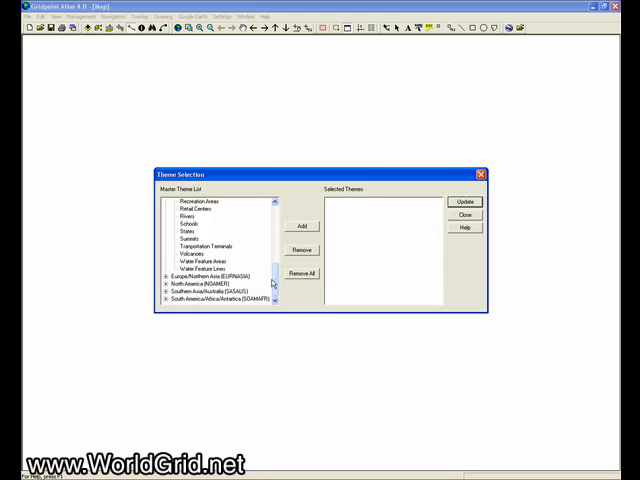
click(188, 234)
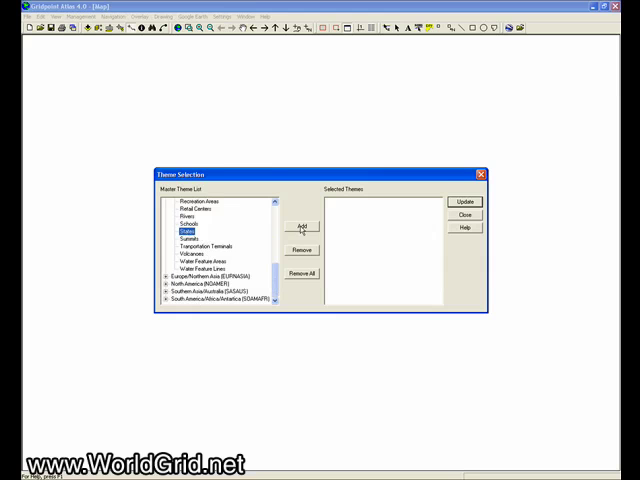
click(300, 226)
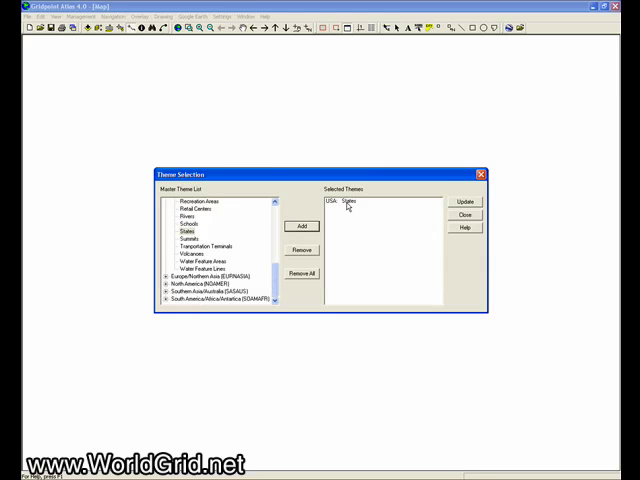
click(464, 214)
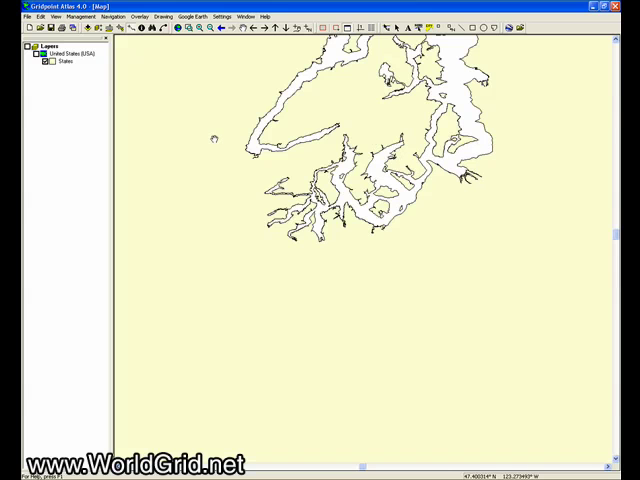
mouse_move(132, 62)
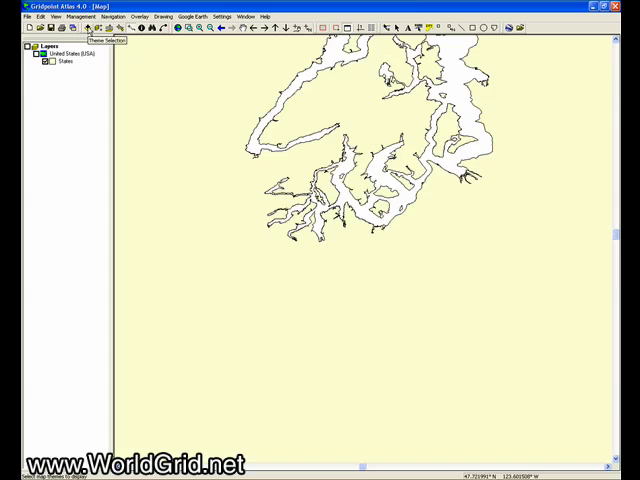
Add Cities and Major Roads to the selected themes and update the map
click(92, 28)
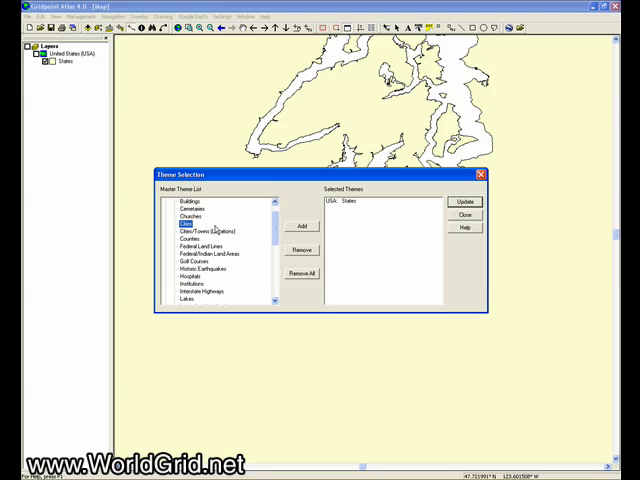
click(302, 226)
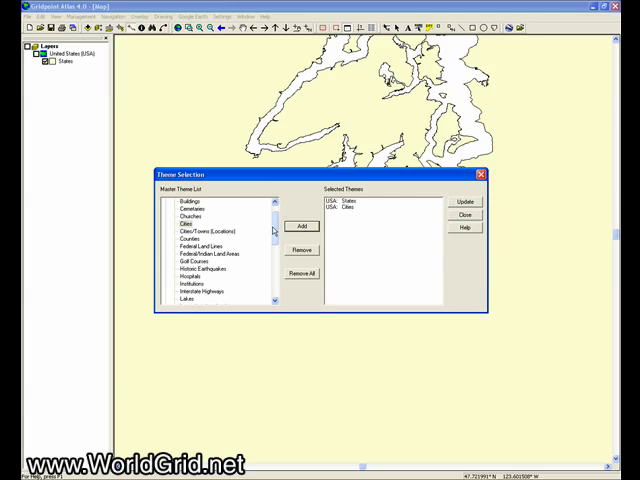
scroll(down, 3)
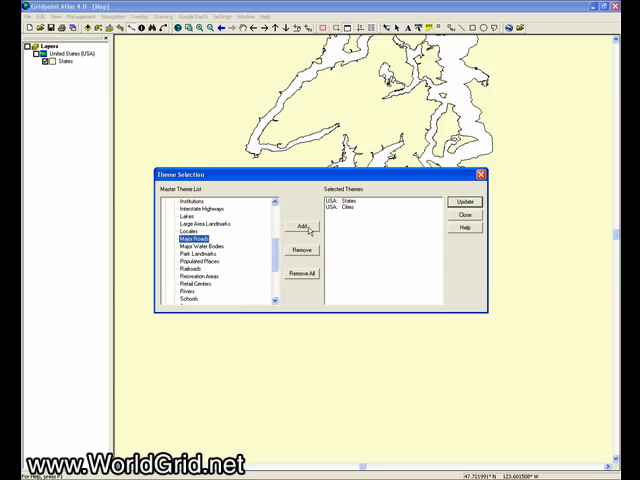
click(300, 224)
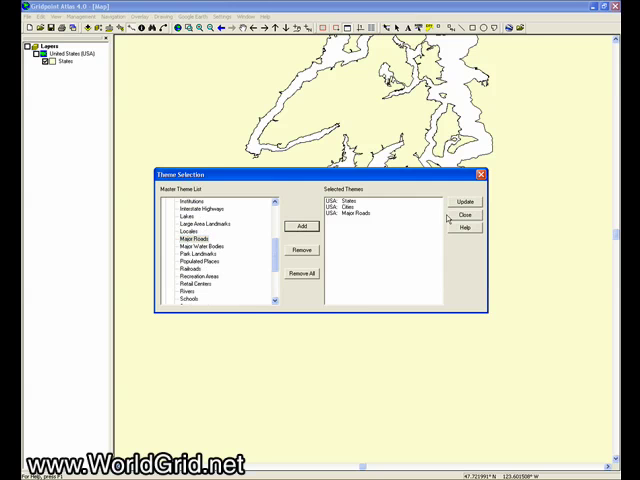
click(464, 200)
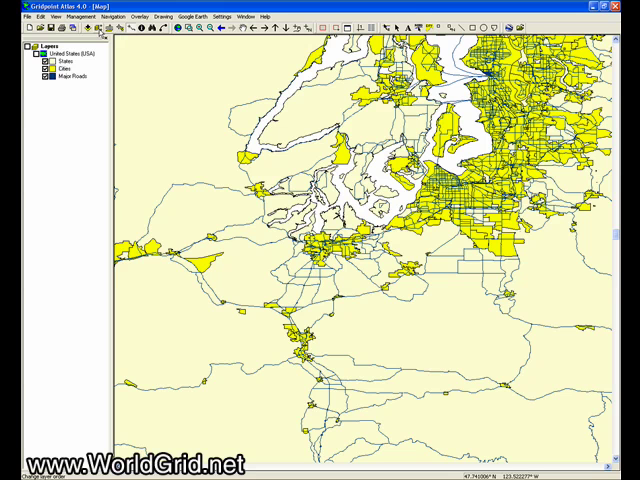
mouse_move(104, 36)
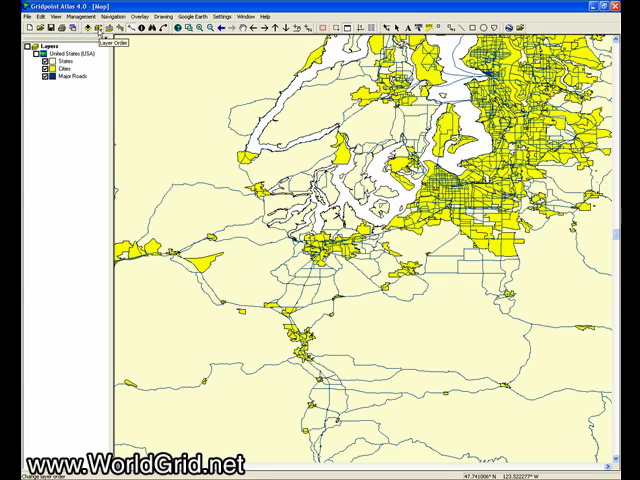
Reorder layers so Major Roads draws relative to Cities and States, and apply it
click(96, 42)
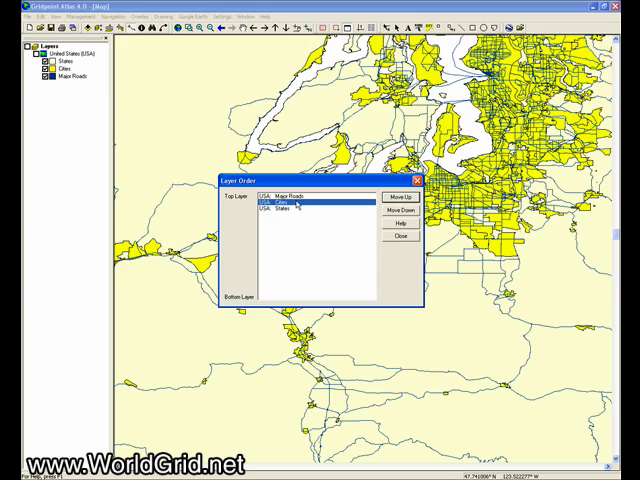
click(402, 200)
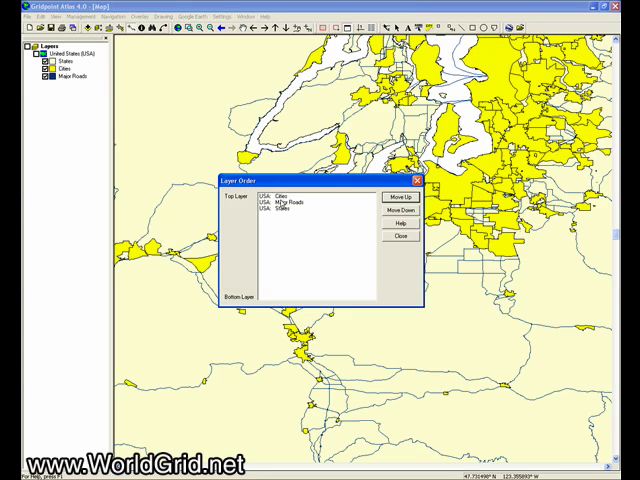
click(404, 198)
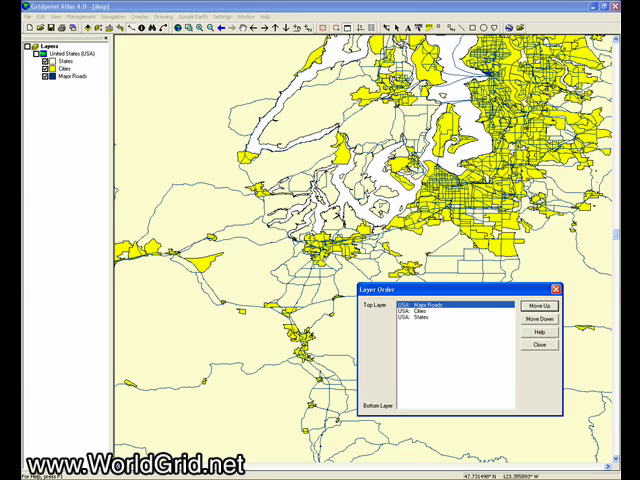
mouse_move(540, 320)
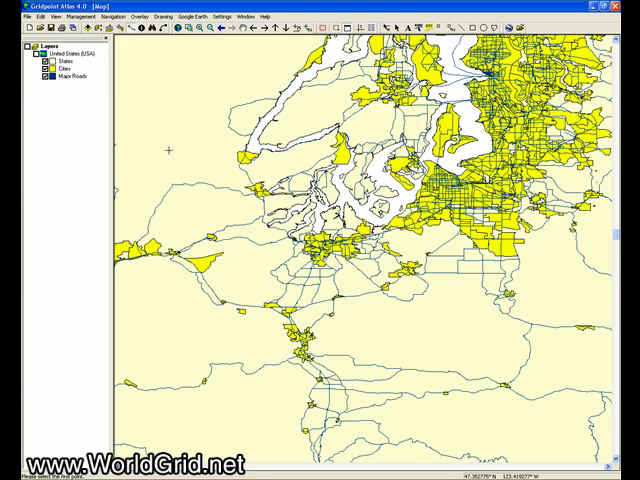
mouse_move(170, 150)
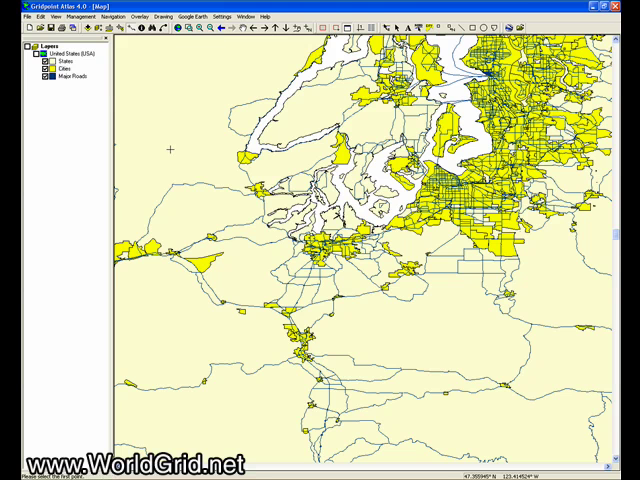
mouse_move(434, 316)
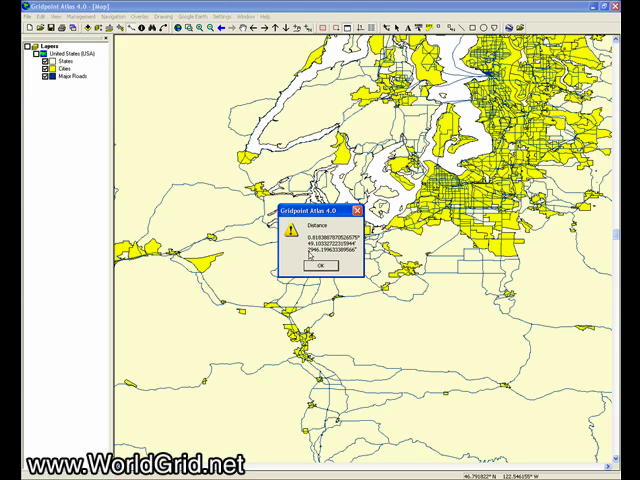
Dismiss the latitude/longitude readout for the clicked map point
click(320, 268)
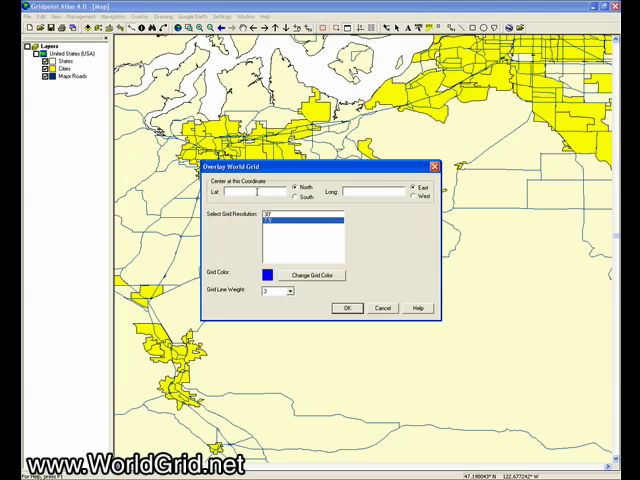
mouse_move(372, 200)
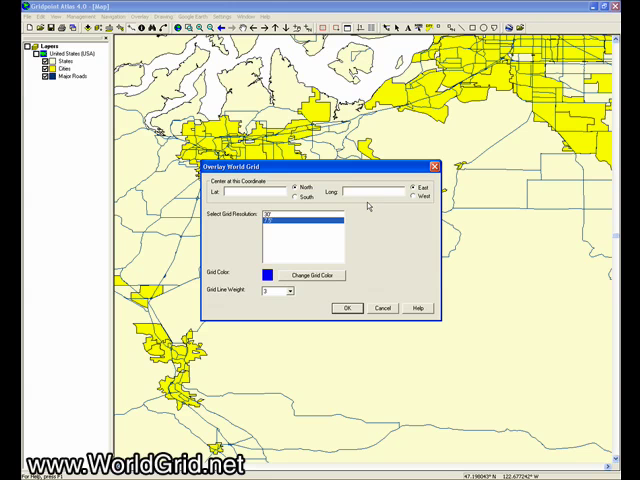
mouse_move(378, 140)
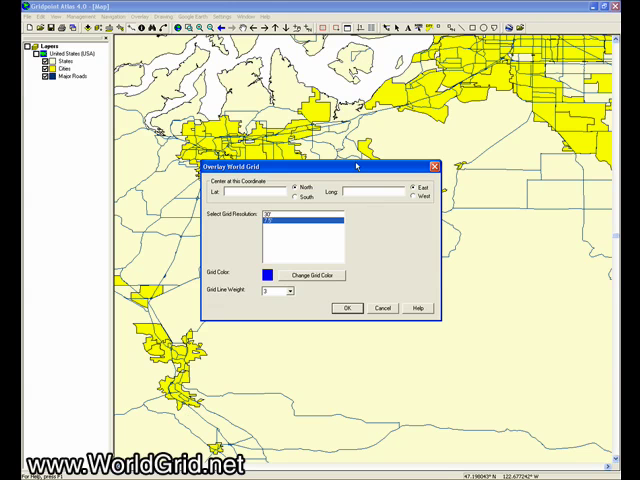
mouse_move(240, 334)
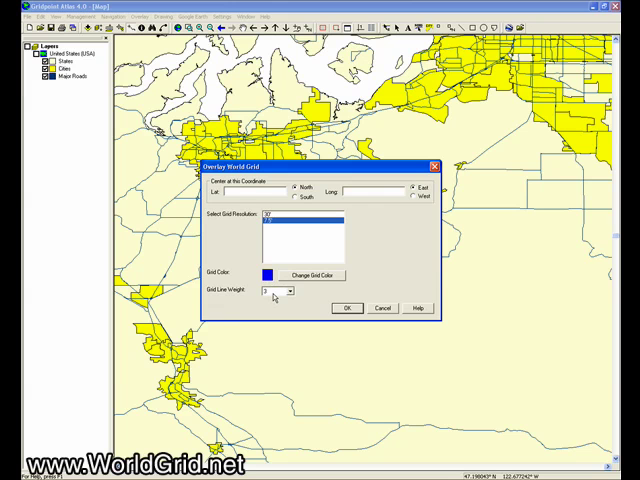
Apply the blue world grid overlay with the chosen resolution and line weight
click(346, 308)
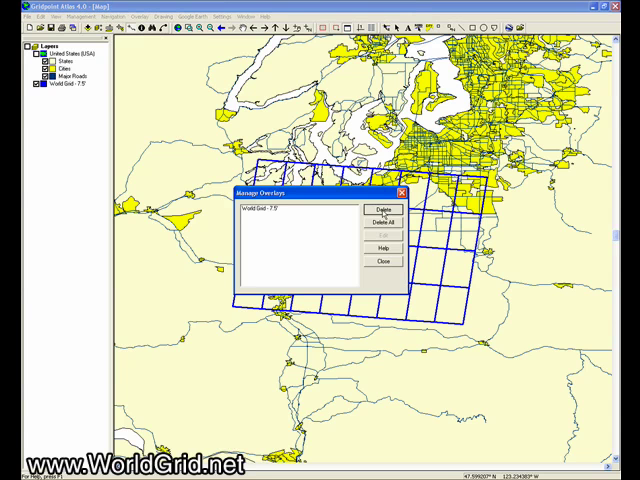
Delete the worldGrid_7.5 overlay in Manage Overlays
click(280, 210)
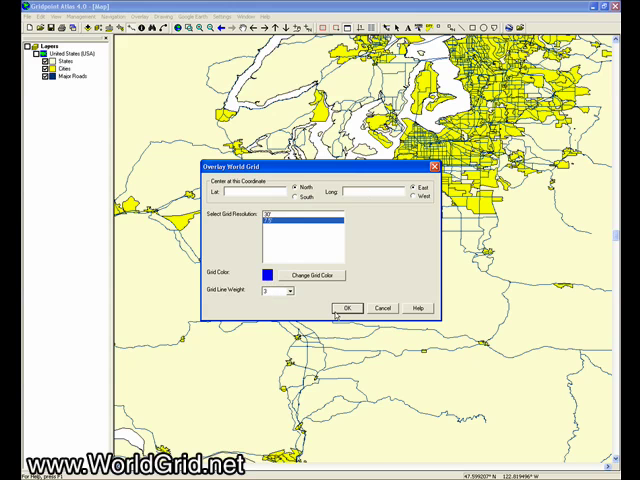
Apply a new blue 7.5 resolution world grid over the whole map view
click(344, 308)
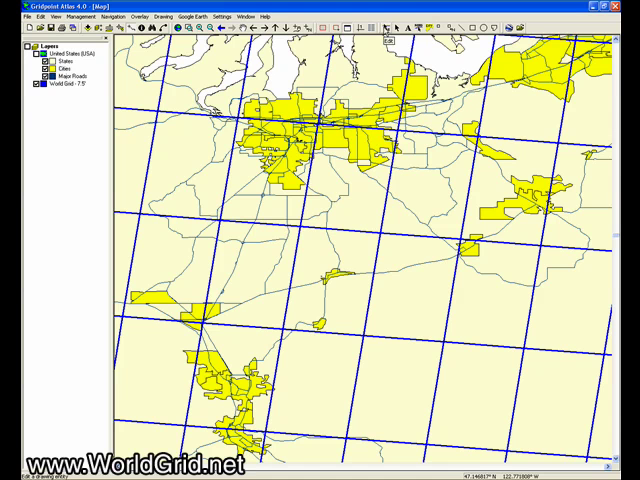
mouse_move(388, 30)
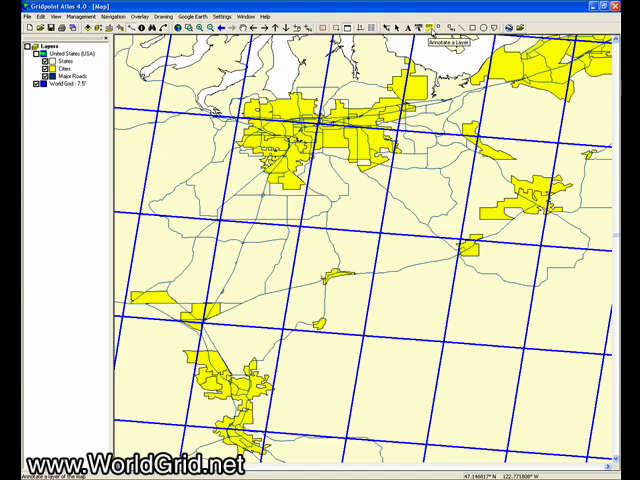
Annotate the Cities layer so city name labels appear on the gridded map
click(444, 38)
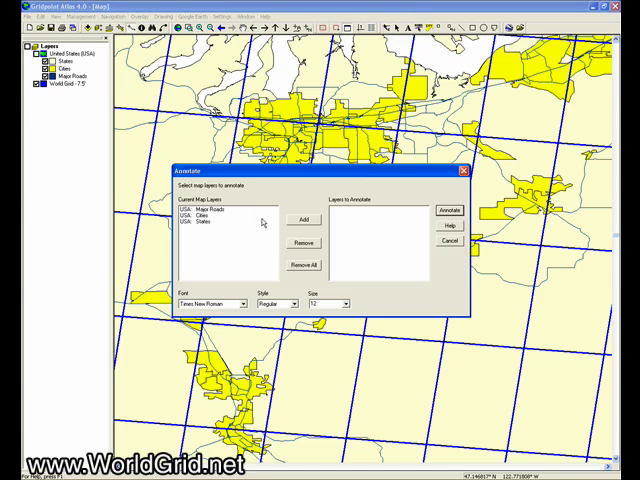
click(204, 216)
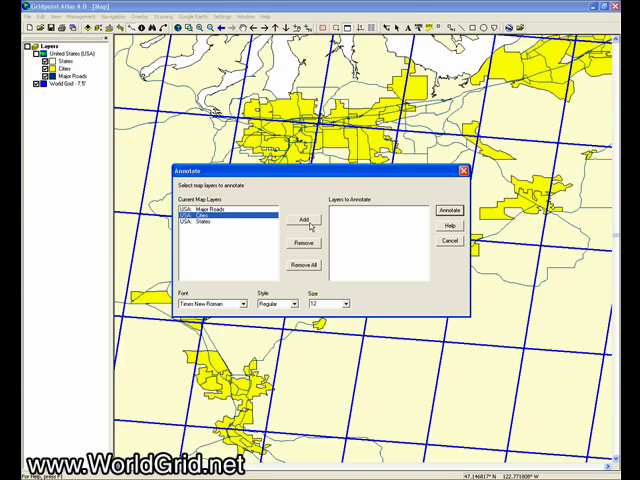
click(300, 220)
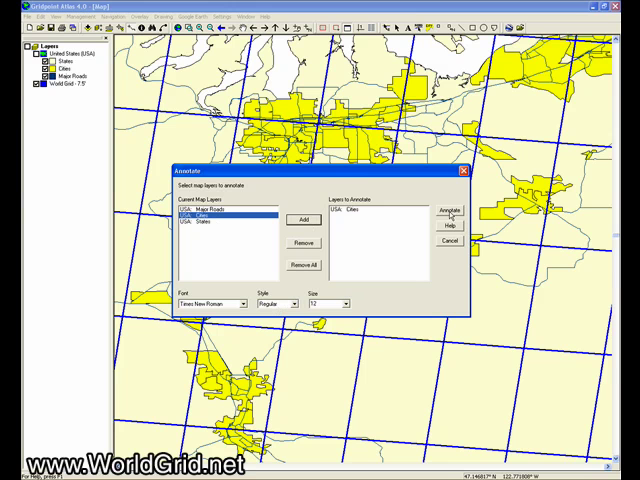
click(446, 212)
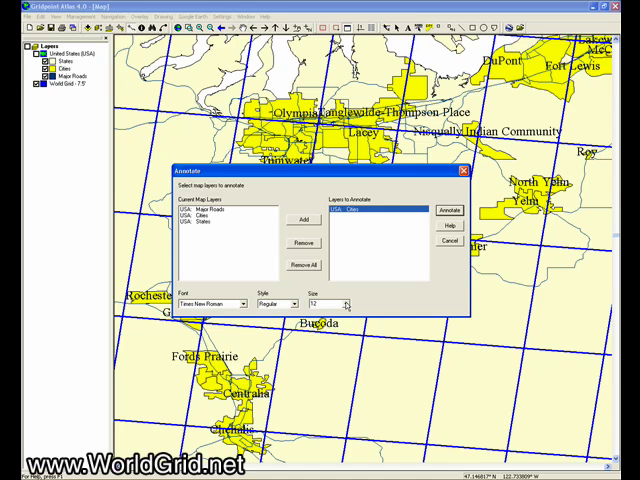
click(348, 304)
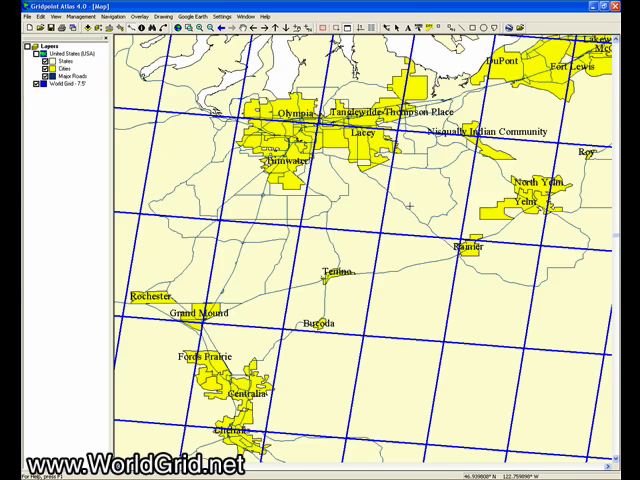
mouse_move(412, 204)
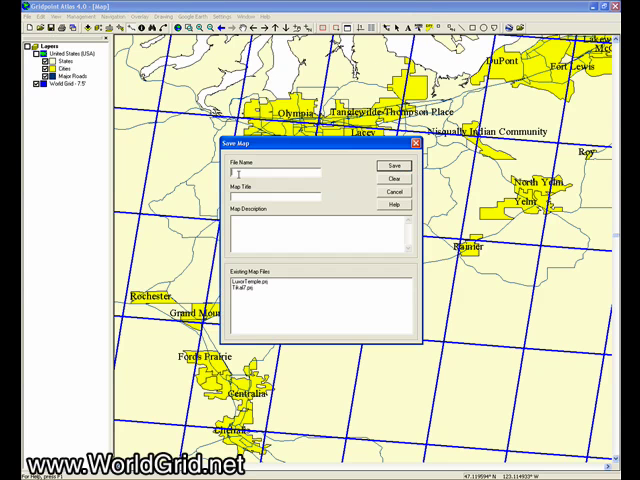
Save the map as SouthPugetSound, titled 'South Puget Sound Area', with a Washington description
text(Soul)
text(South)
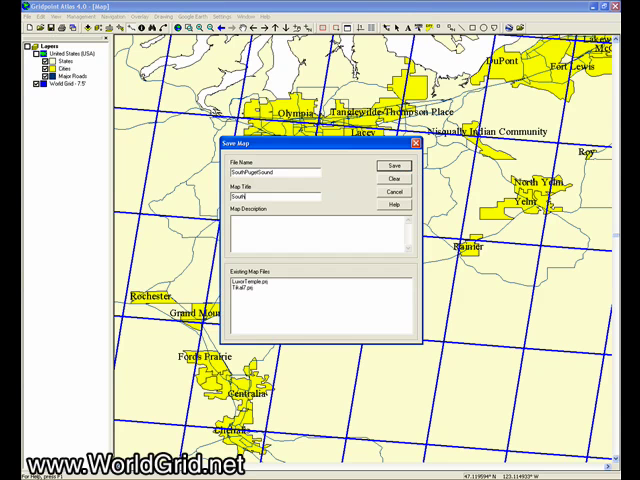
text(Puget Sound are)
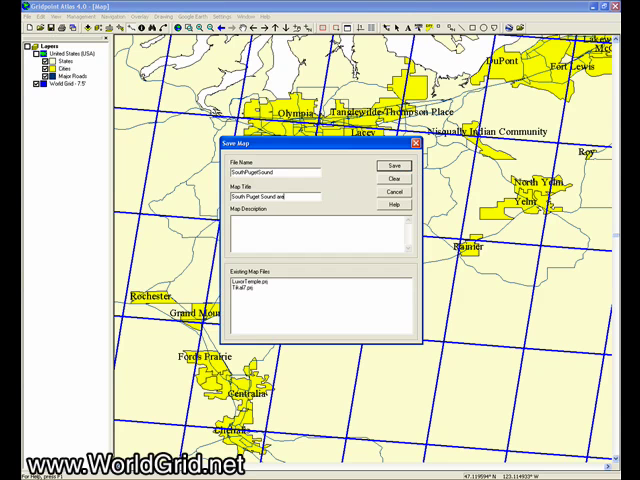
text(Area)
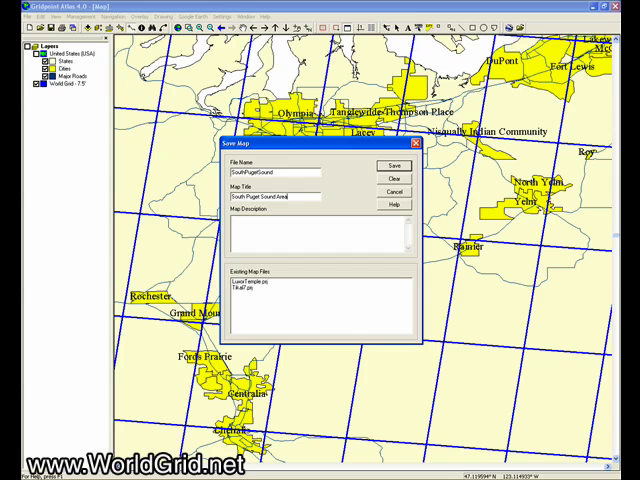
triple_click(284, 196)
text(South Puget Sound Area, W)
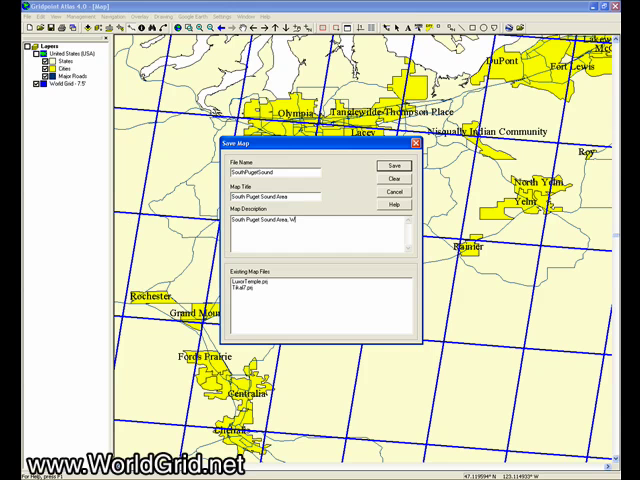
text(ashington state)
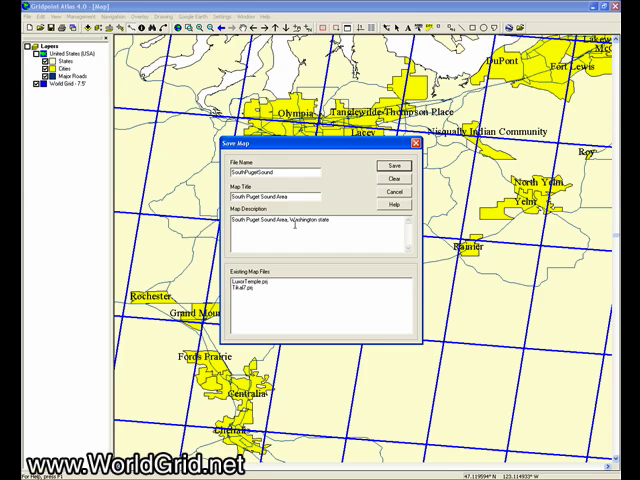
click(394, 166)
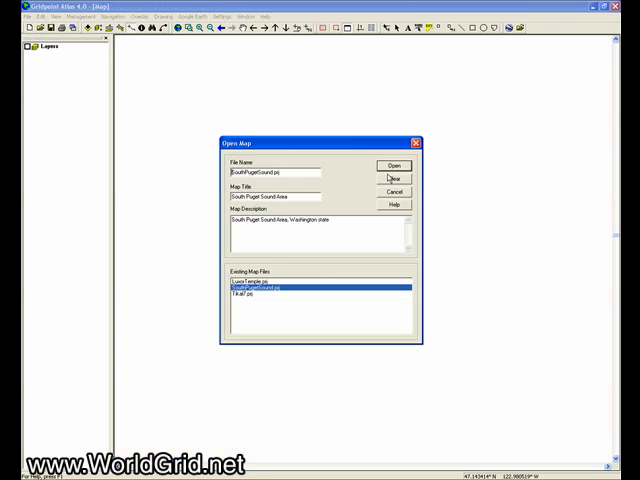
Reopen the SouthPugetSound map from Existing Map Files
click(392, 164)
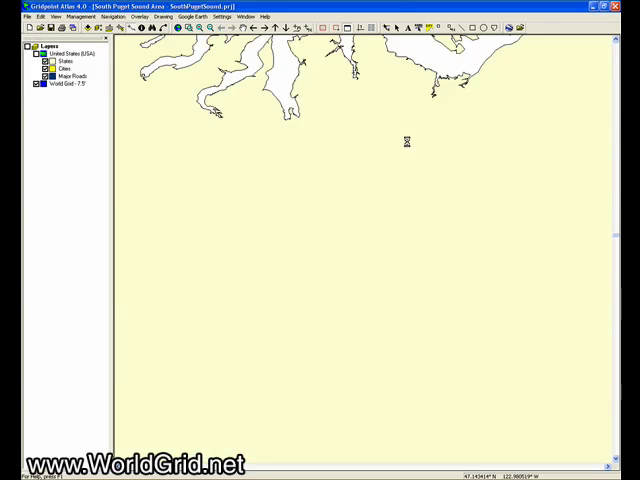